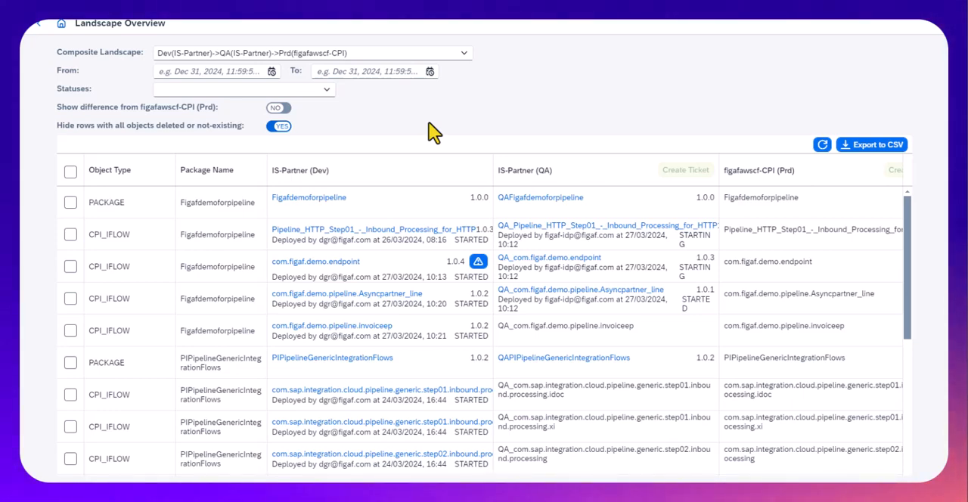
mouse_move(421, 140)
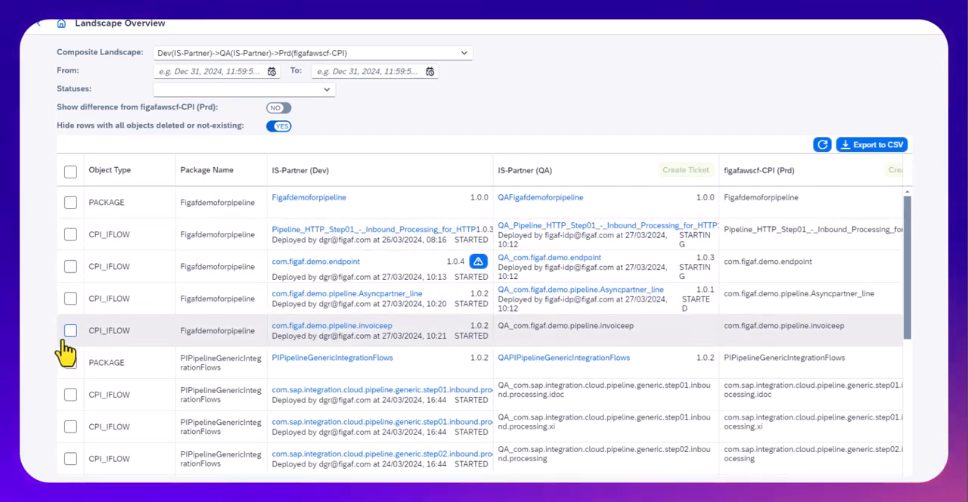
Step: Select the invoiceep, endpoint and Pipeline_HTTP iFlow rows for inclusion in the Dev-to-QA ticket
left_click(70, 330)
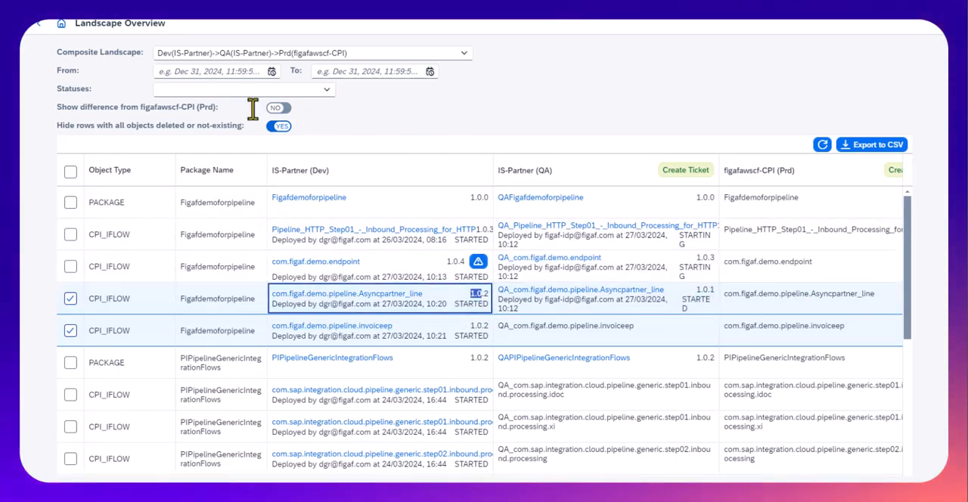
left_click(278, 107)
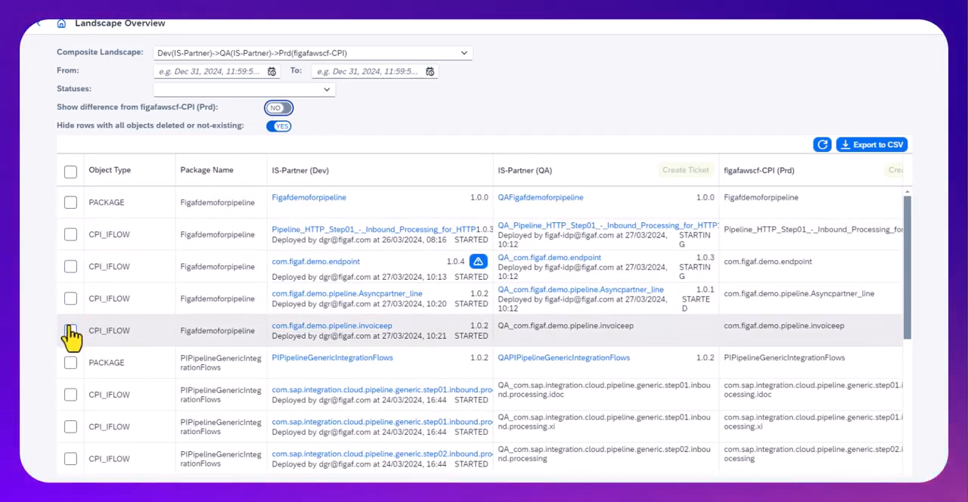
left_click(69, 330)
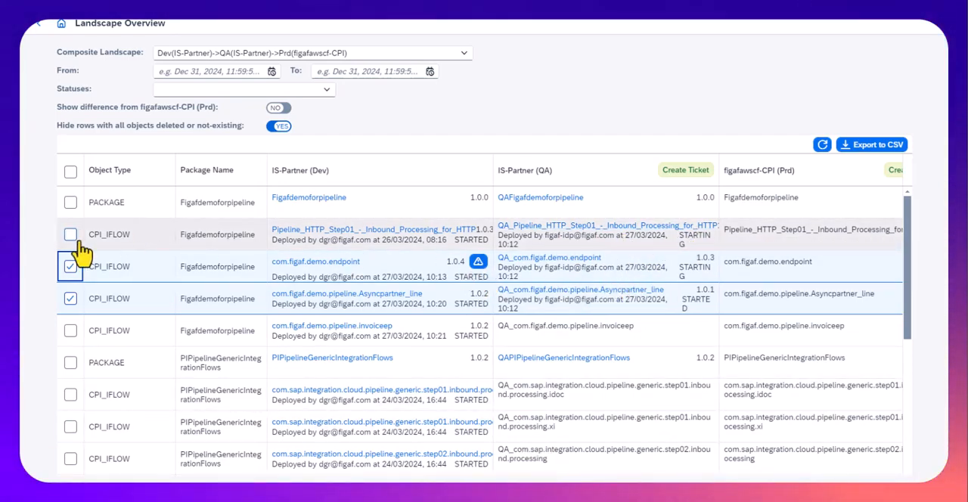
left_click(70, 233)
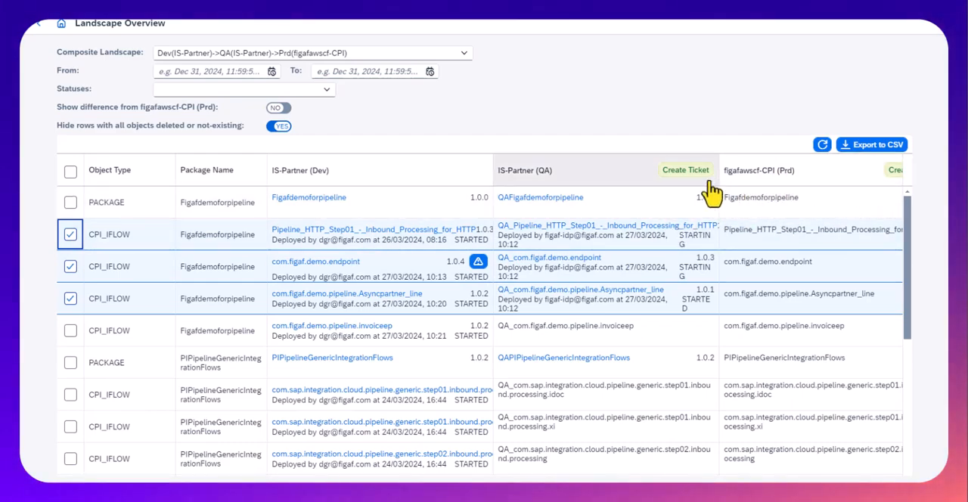
Step: Create a QA ticket for the selected iFlows with external ticket id jira-235 and save it as ISSUE-803
left_click(686, 169)
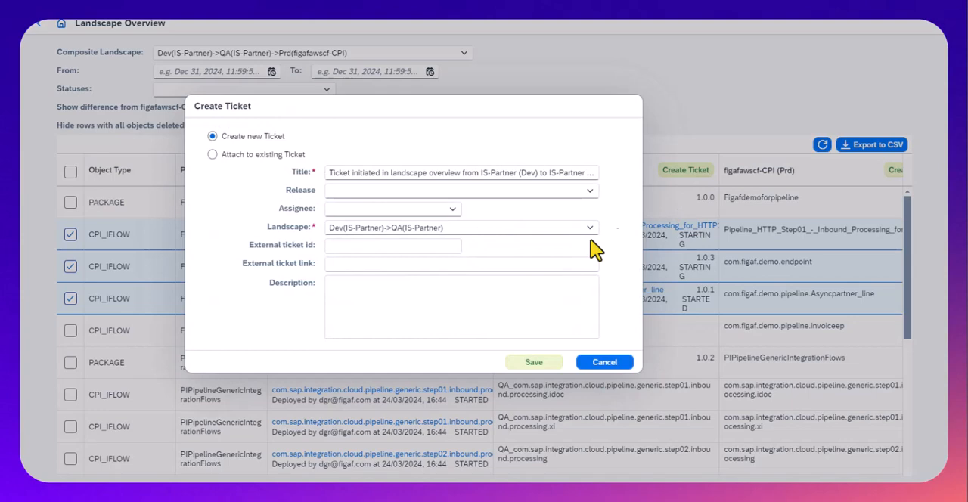
left_click(392, 245)
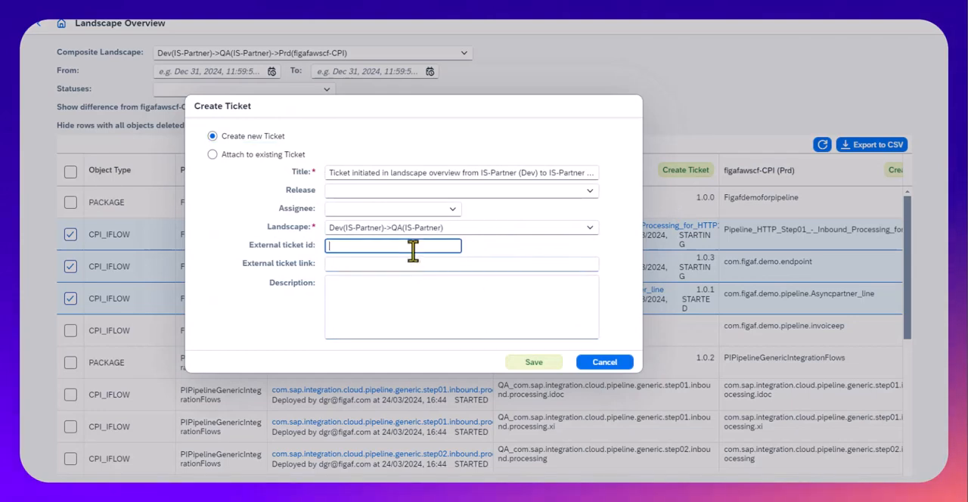
type("jira-235")
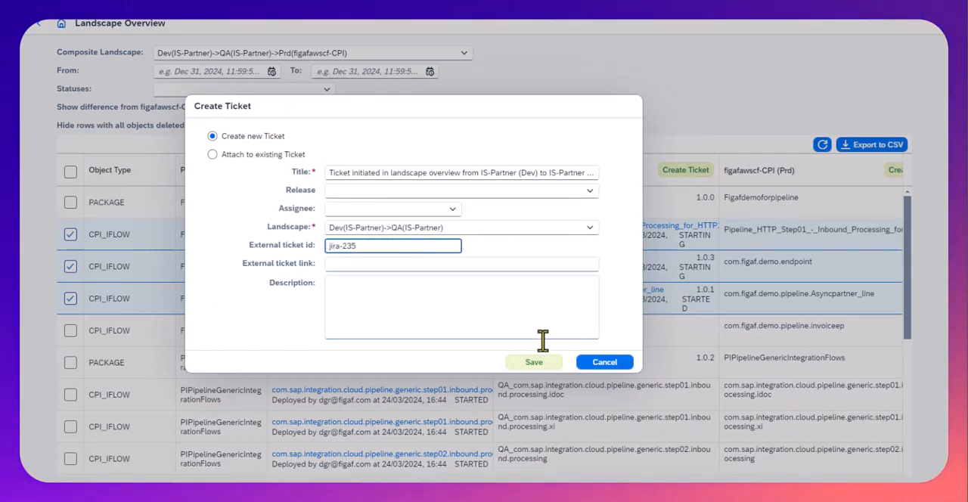
left_click(604, 362)
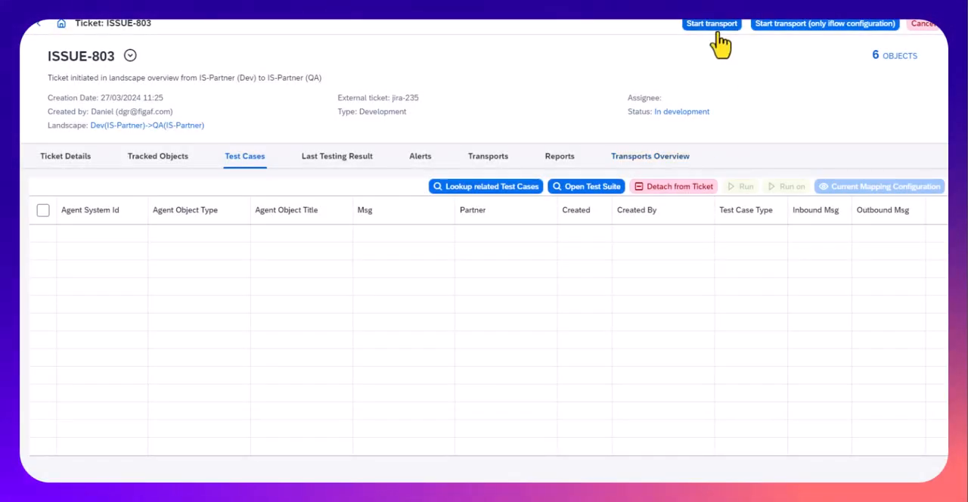
Step: Start the transport for ISSUE-803 and view the resulting TRANSPORT-1131 details
left_click(711, 25)
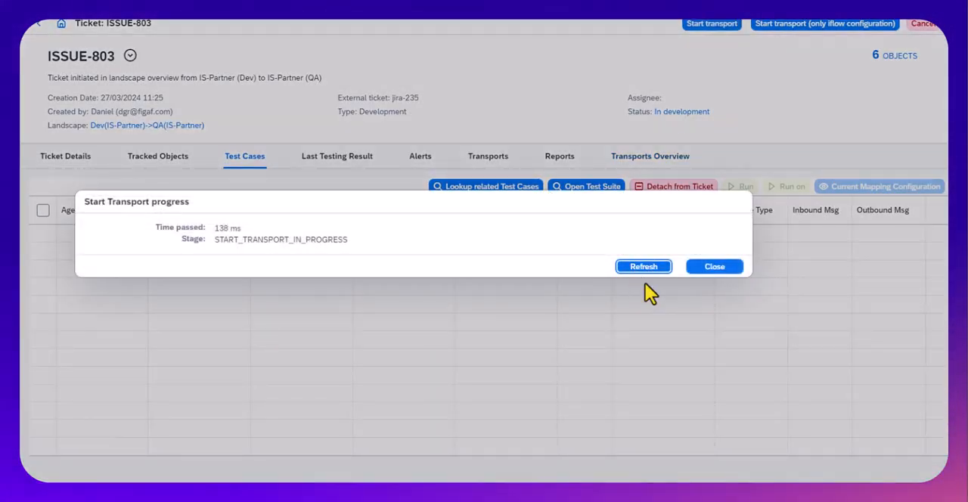
left_click(714, 267)
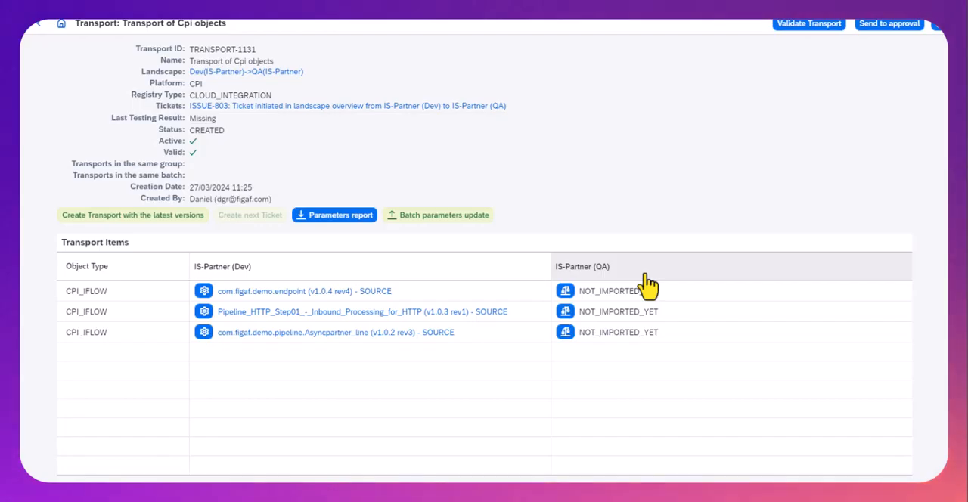
mouse_move(563, 312)
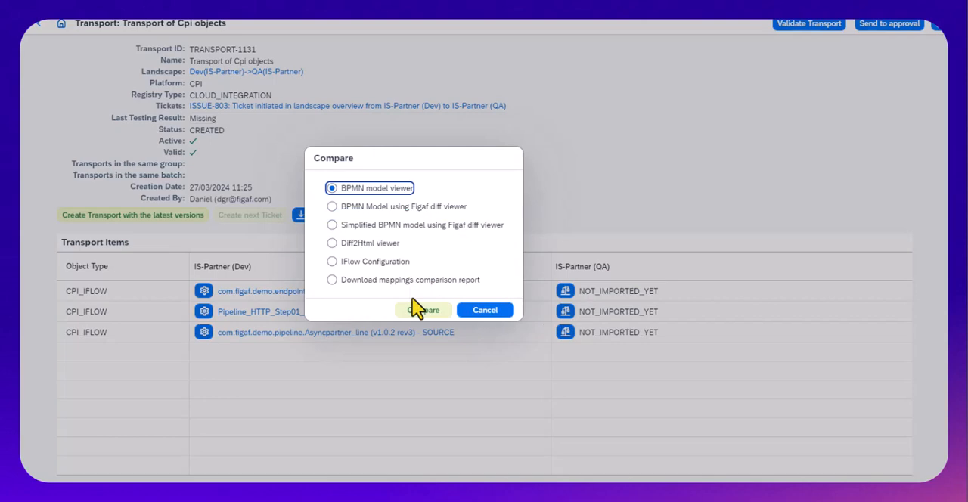
Step: Compare the endpoint iFlow's BPMN models, close the diff and return to TRANSPORT-1131
left_click(424, 310)
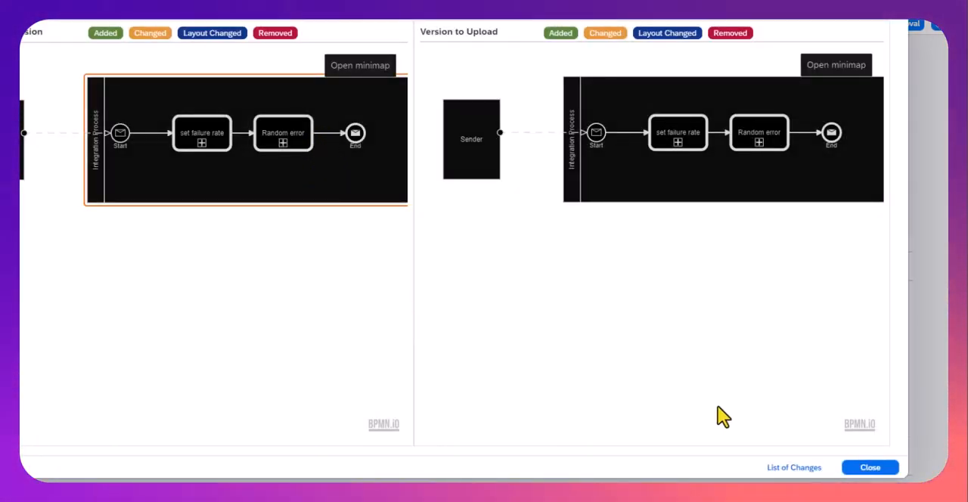
left_click(869, 468)
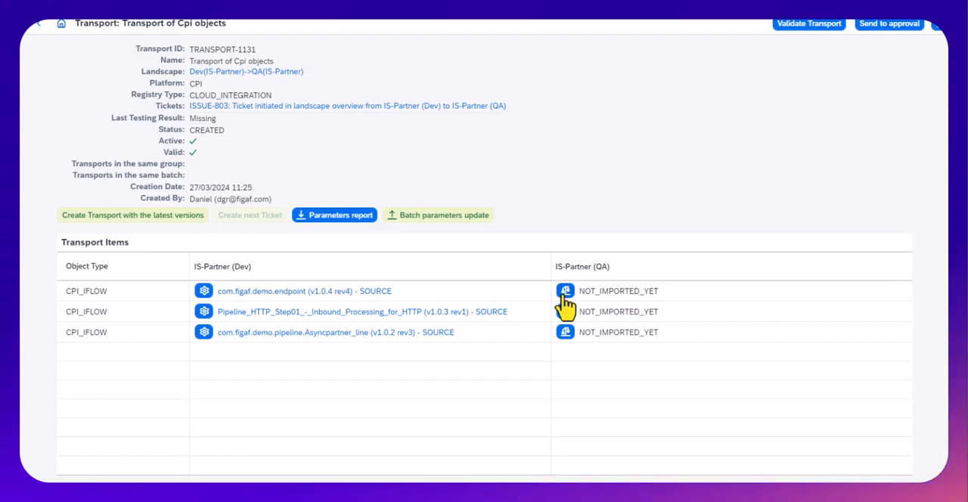
left_click(565, 291)
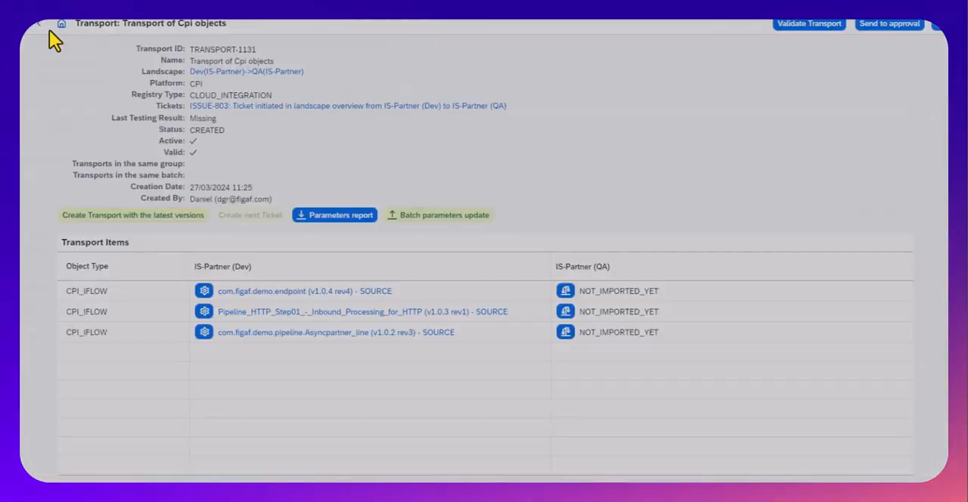
mouse_move(542, 306)
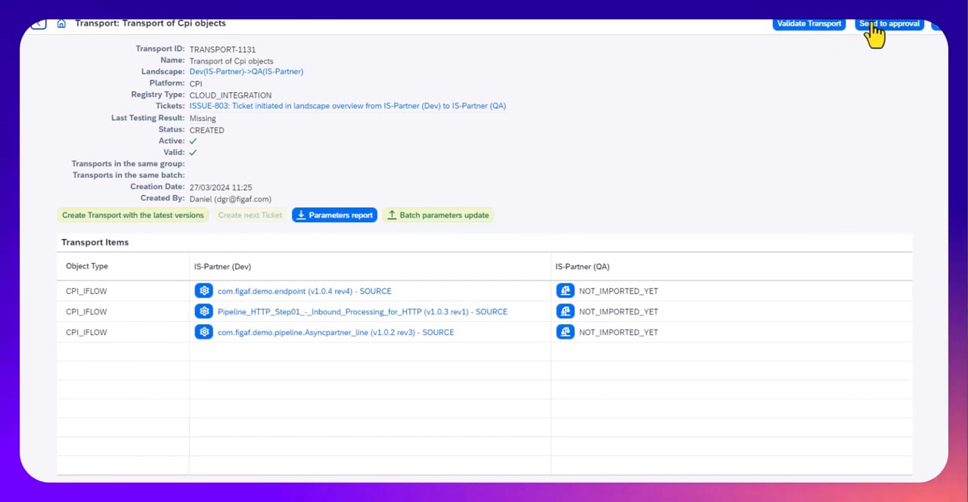
Step: Send TRANSPORT-1131 to approval and confirm its approval, setting status In progress
left_click(889, 24)
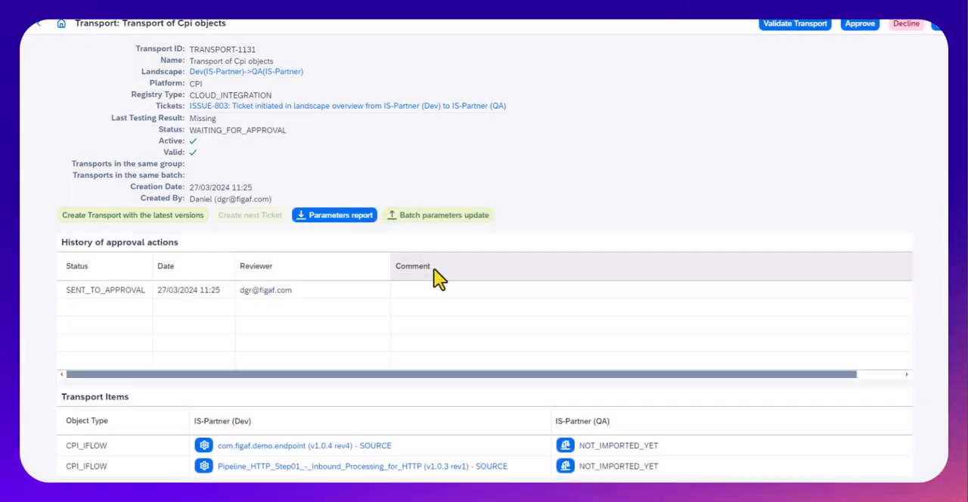
left_click(860, 24)
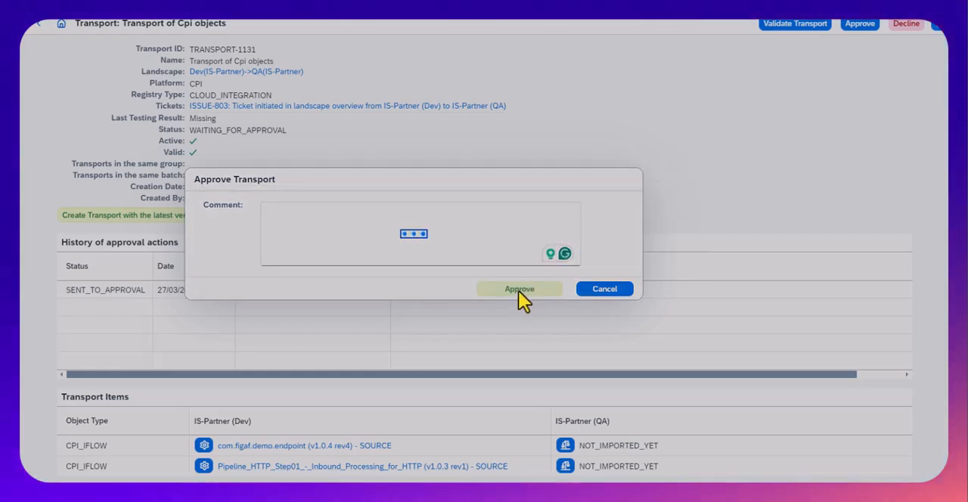
left_click(519, 289)
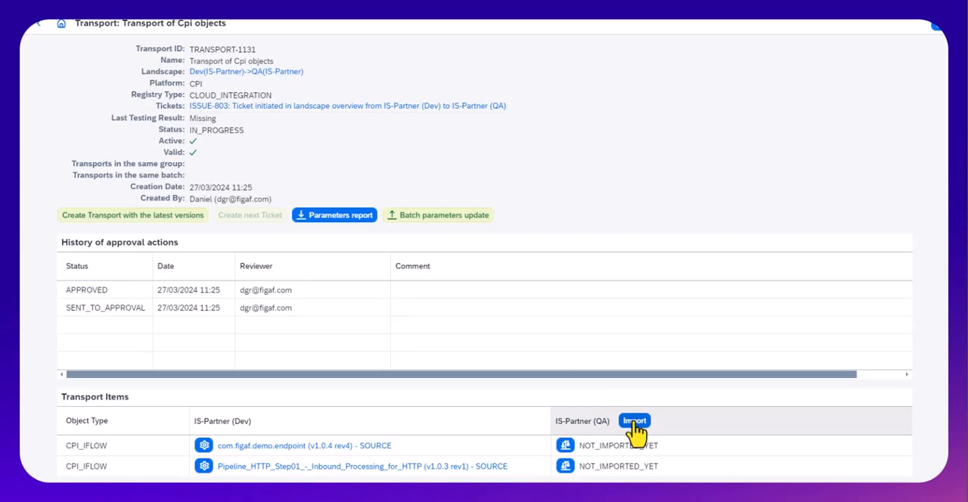
Step: Import TRANSPORT-1131's iFlows into QA and dismiss the import progress report
left_click(634, 420)
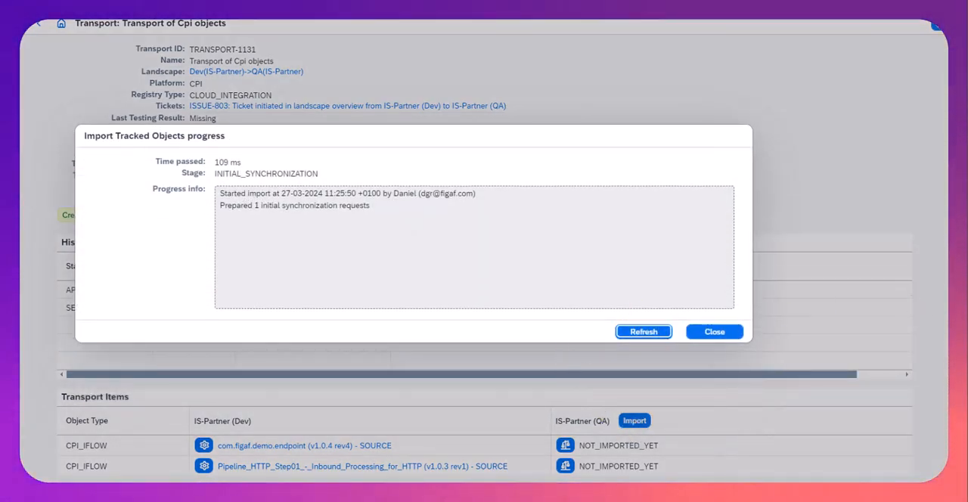
left_click(714, 331)
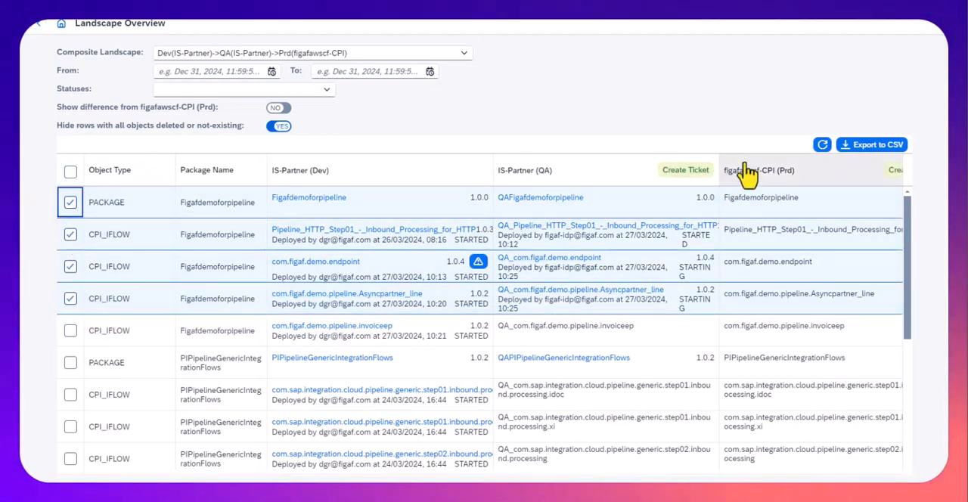
Step: Create a Prod ticket for the selected objects with a jira external ticket id and save it as ISSUE-804
left_click(685, 170)
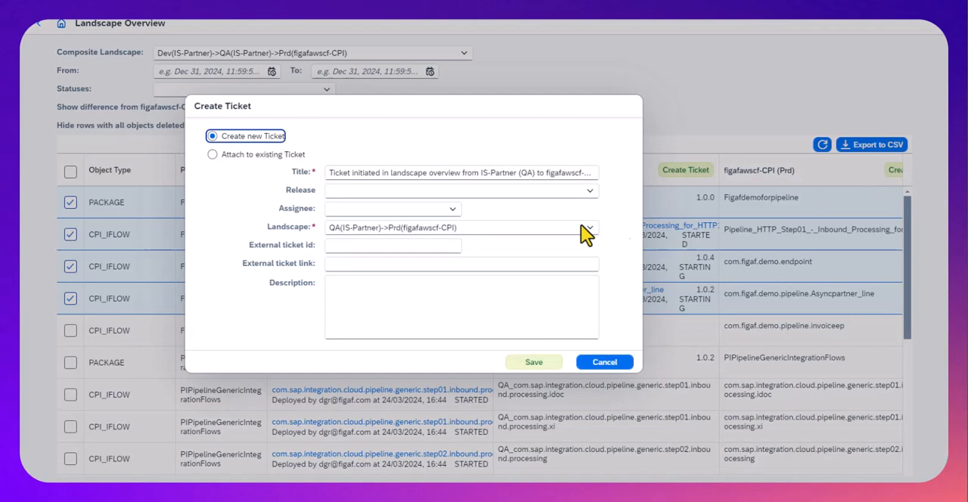
type("jira-43632")
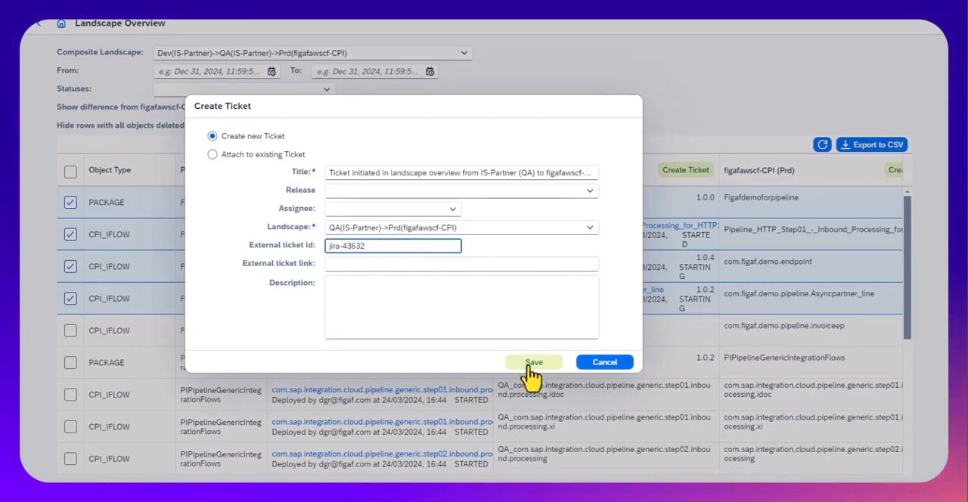
left_click(533, 361)
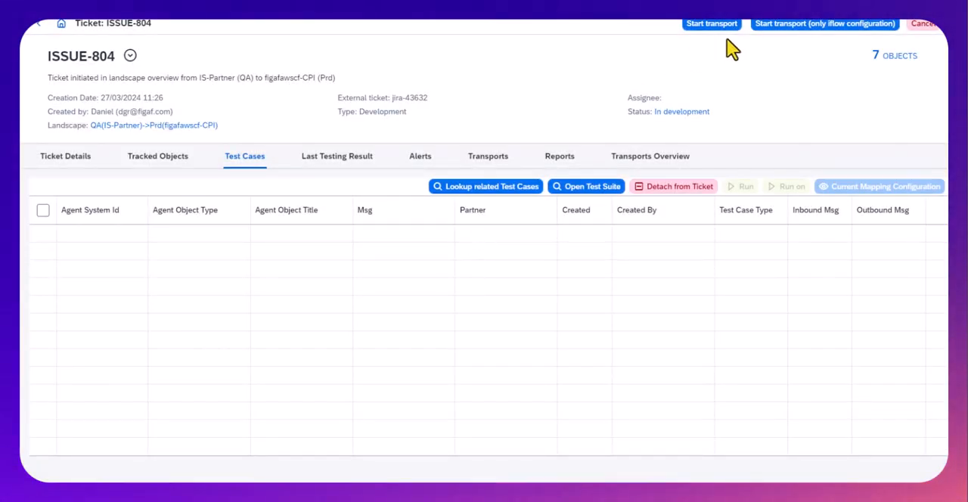
Step: Start the transport for ISSUE-804 and get STARTED_SUCCESSFULLY
left_click(711, 24)
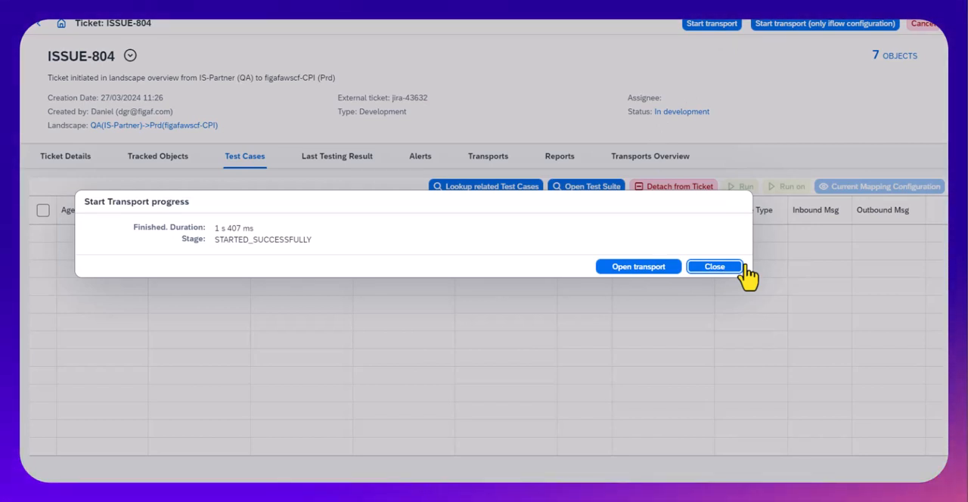
mouse_move(811, 248)
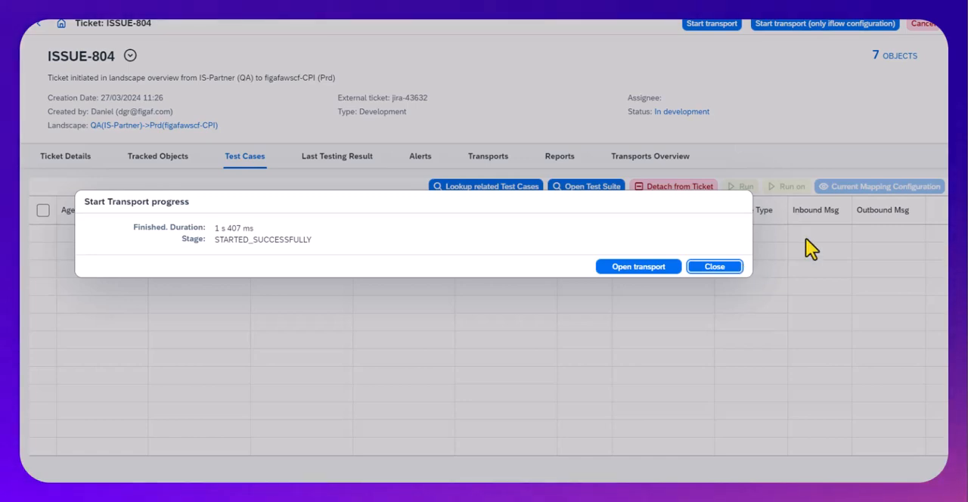